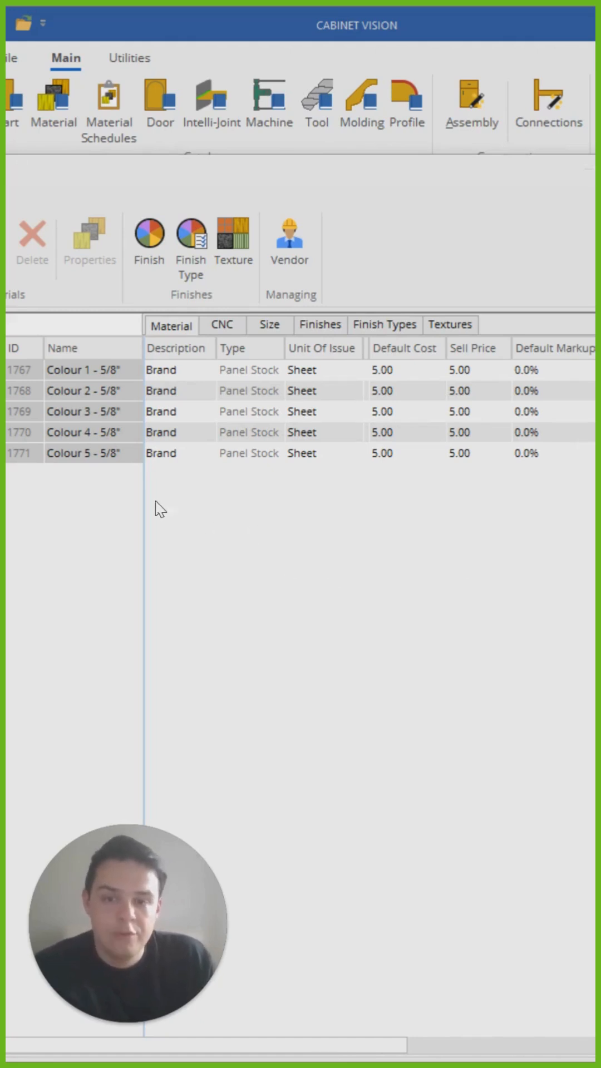
# - Set the sell price of Colour 1 - 5/8" to 10, leaving cost 5.00 and markup 0.0%
pyautogui.click(81, 369)
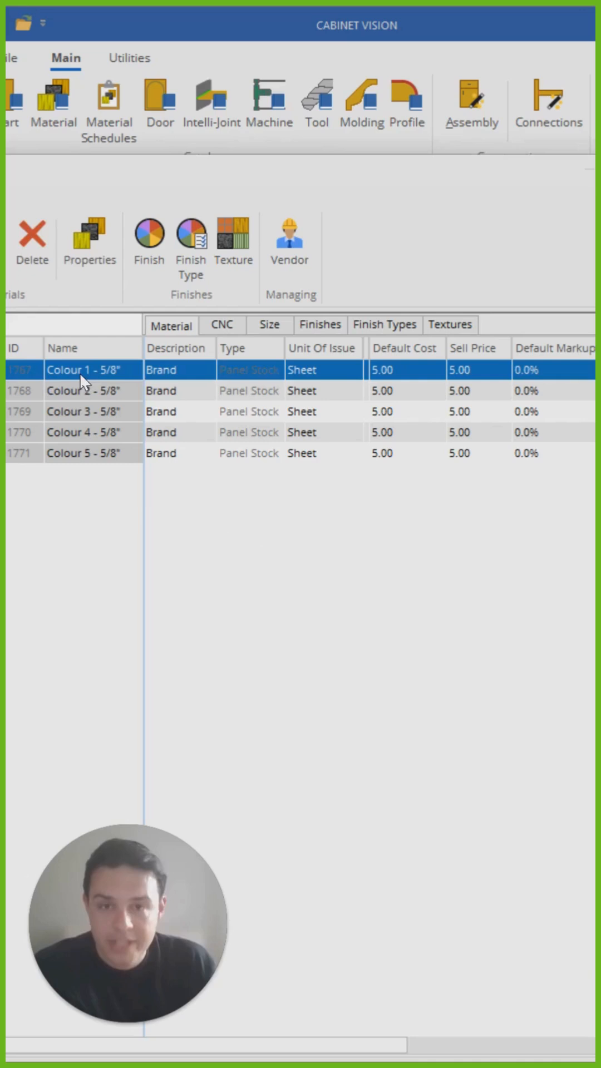
pyautogui.moveTo(231, 484)
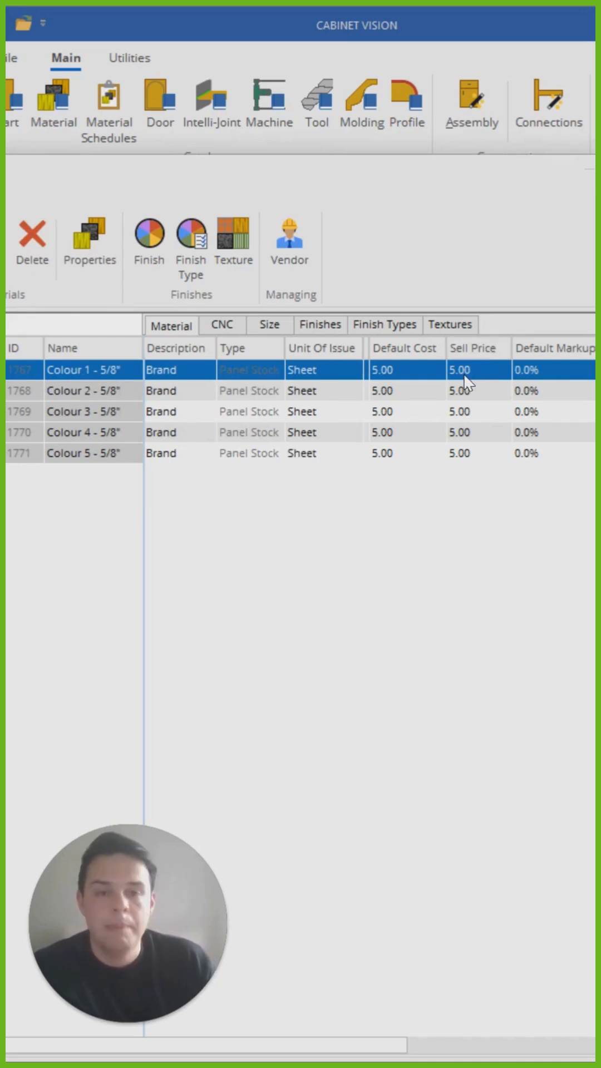
pyautogui.moveTo(487, 378)
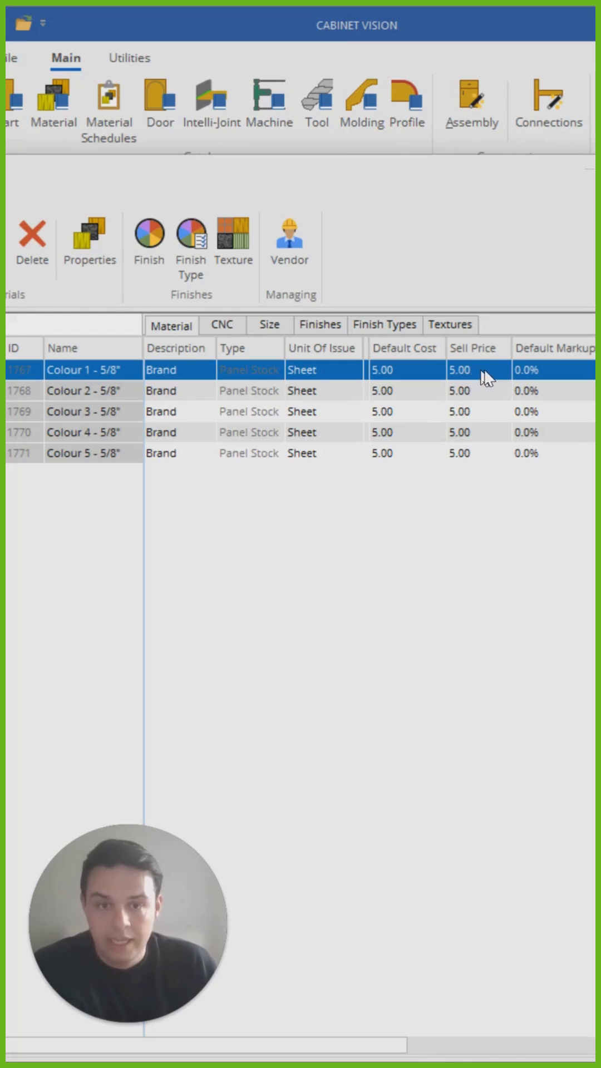
pyautogui.doubleClick(458, 369)
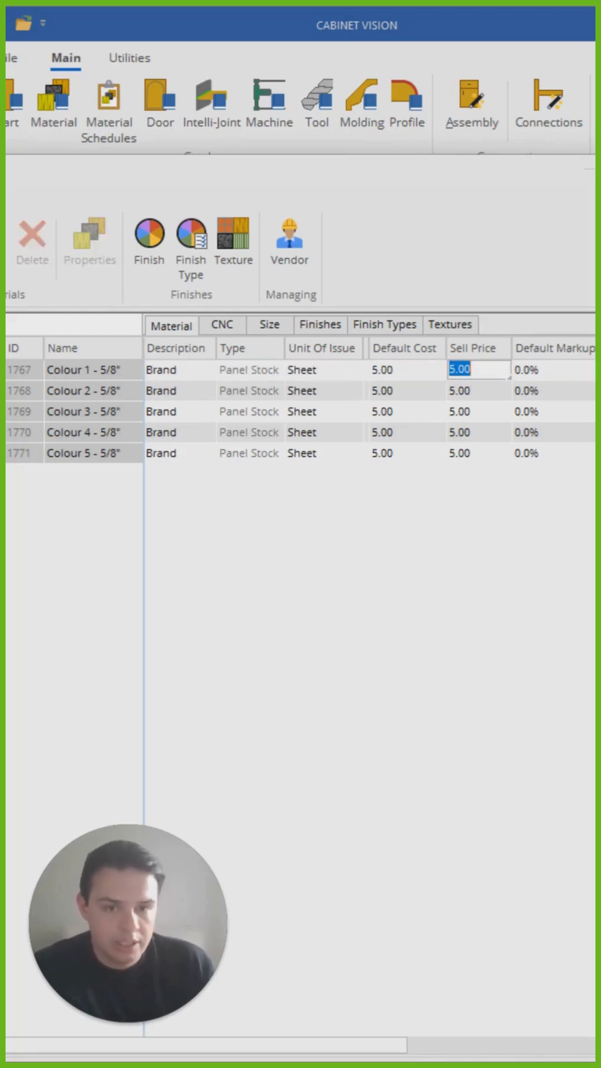
pyautogui.write('10')
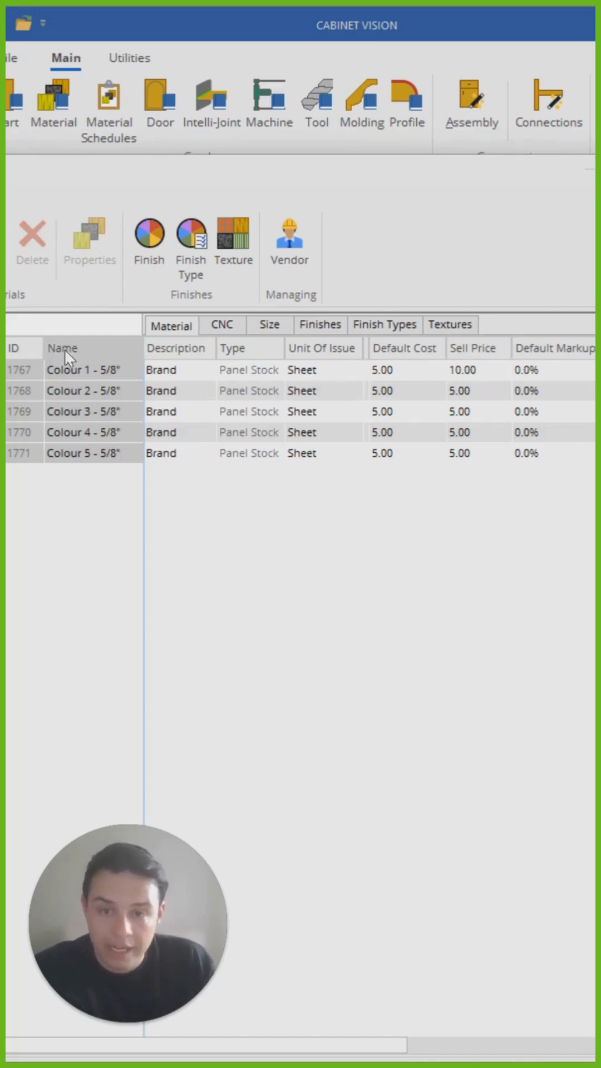
pyautogui.moveTo(269, 484)
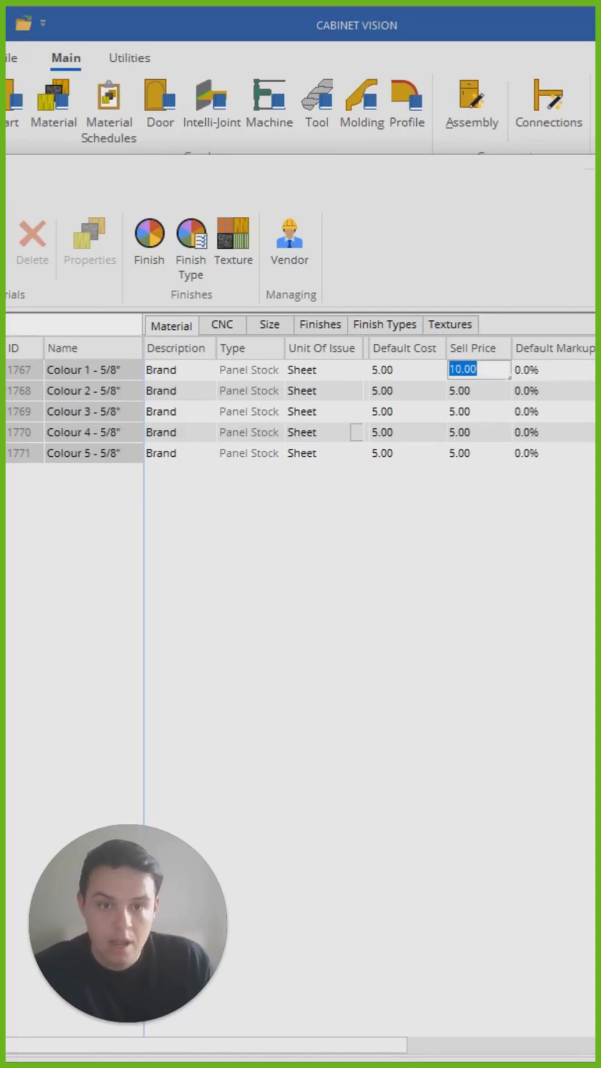
# - Fill the 10.00 sell price down to rows 1-5 and confirm the update
pyautogui.moveTo(477, 370); pyautogui.dragTo(477, 452)
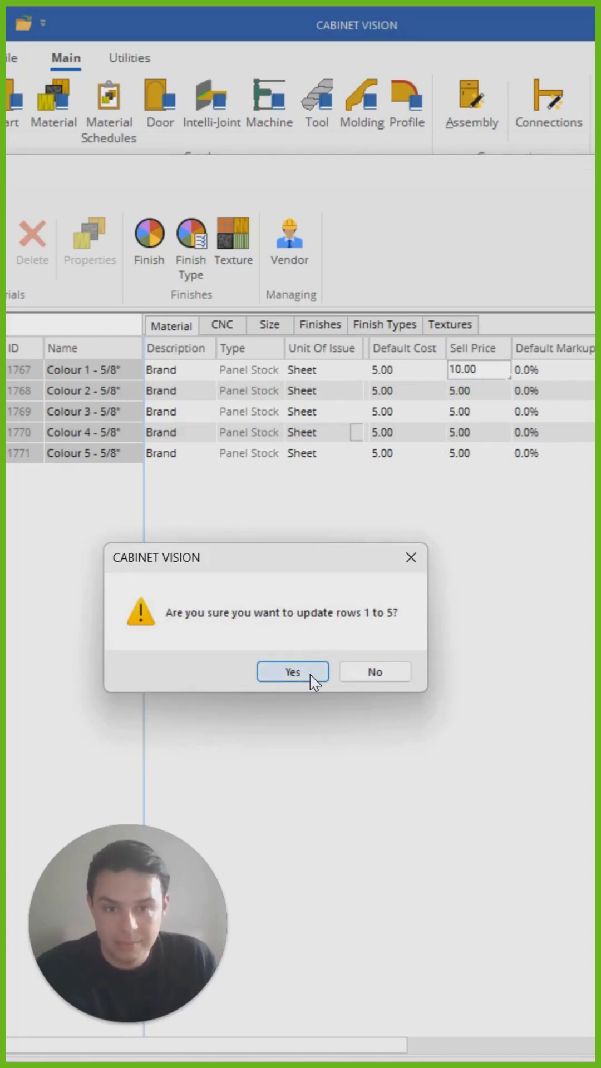
pyautogui.click(291, 672)
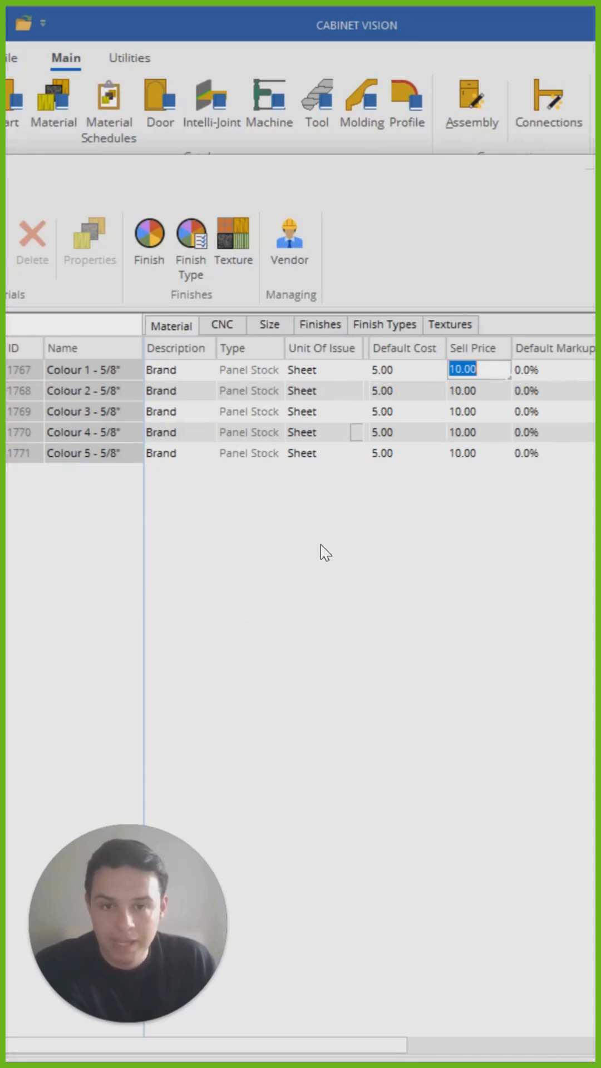
pyautogui.moveTo(231, 337)
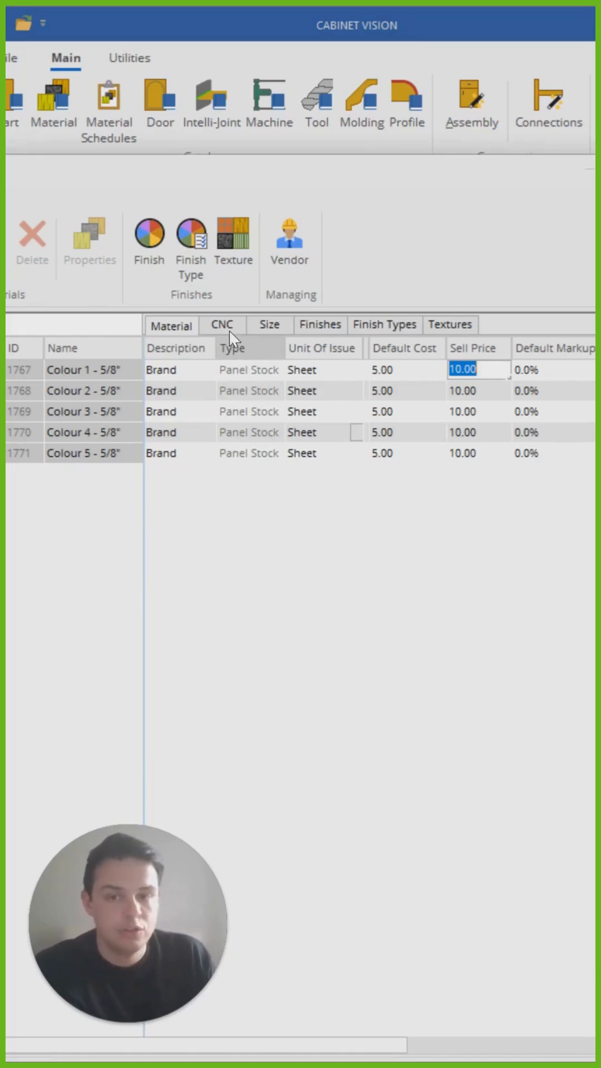
# - Show the Size view (48 x 96, 5/8 thick), then the Textures view of the five boards
pyautogui.click(269, 324)
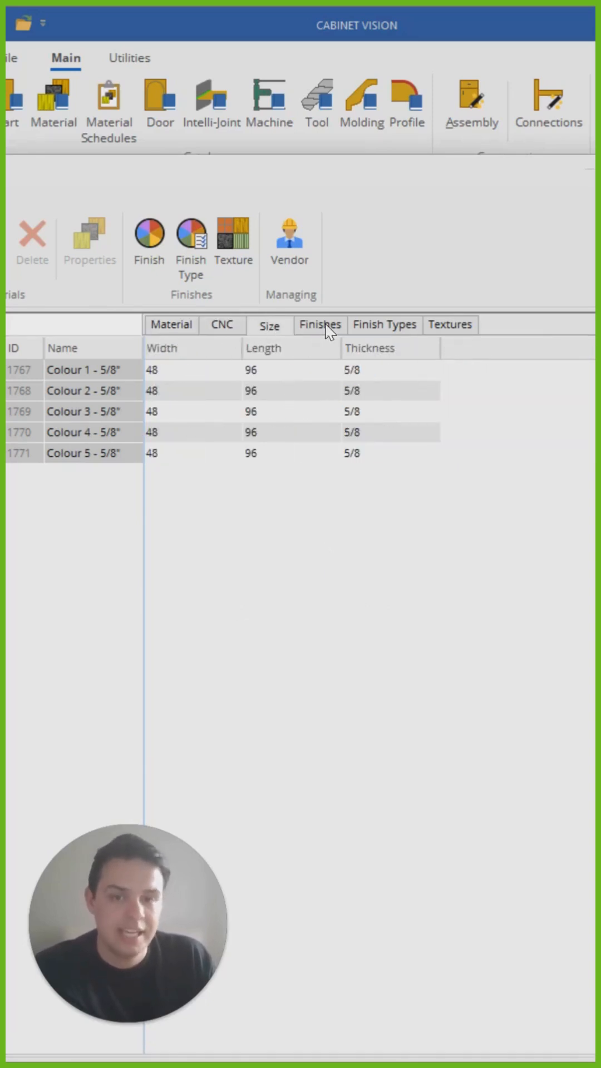
pyautogui.click(450, 325)
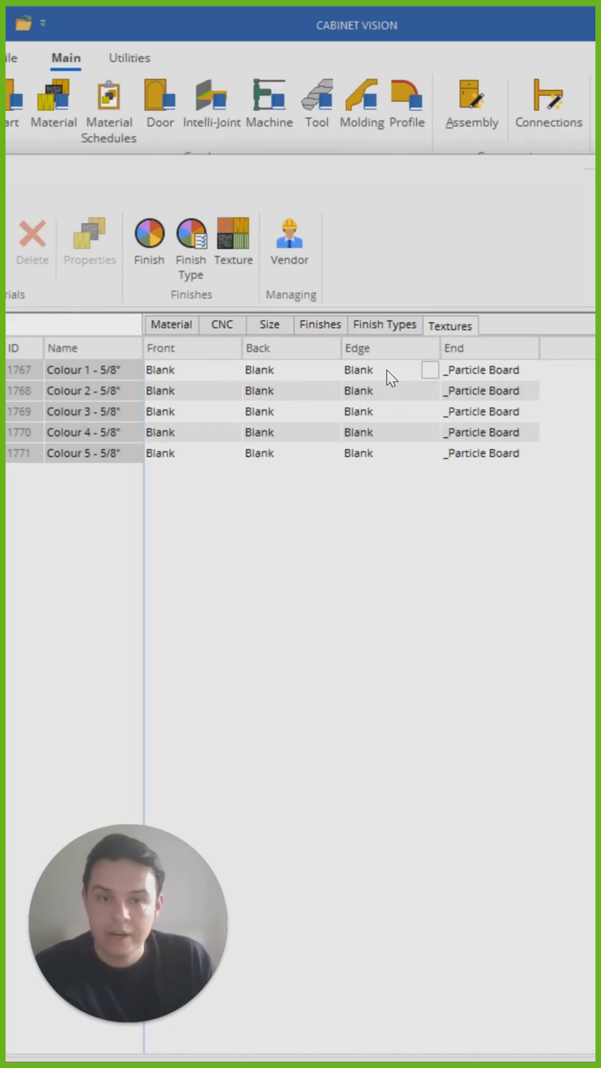
pyautogui.moveTo(437, 375)
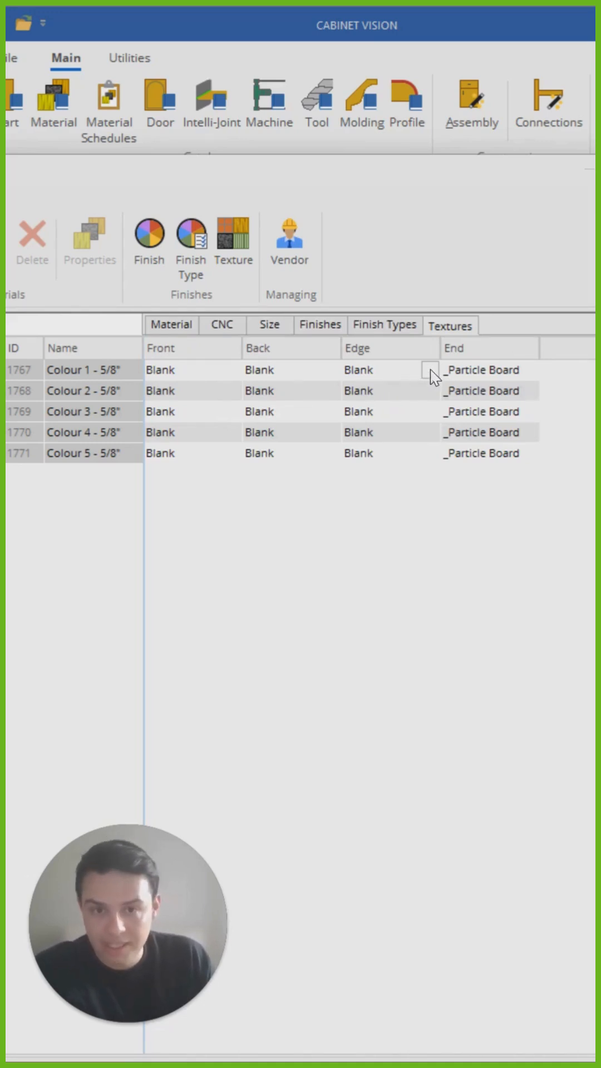
# - Set Colour 1's edge texture to Particle Board and confirm applying it to rows 1-5
pyautogui.click(429, 370)
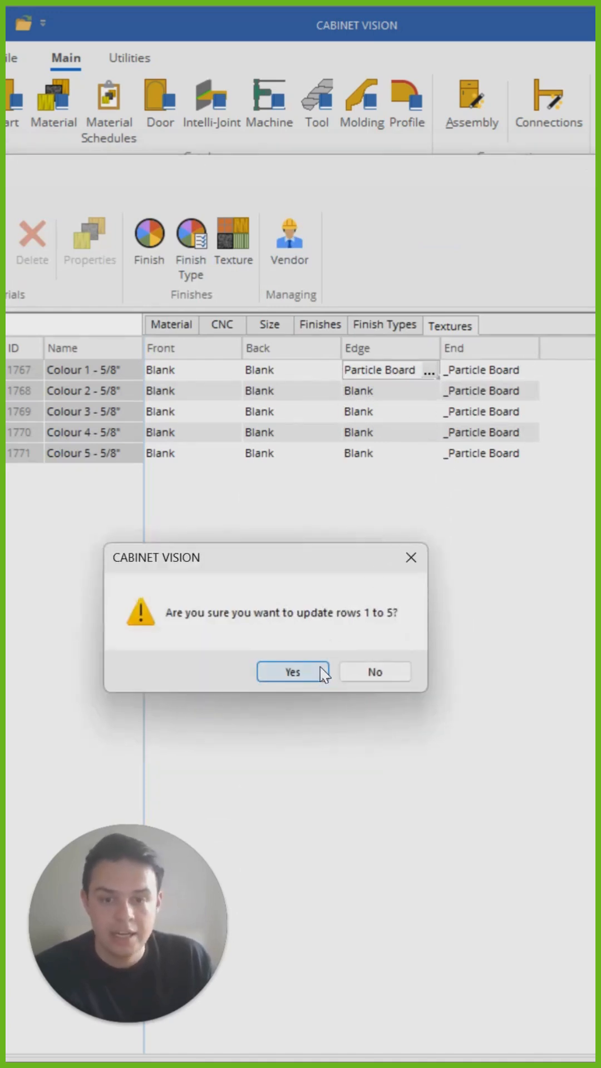
pyautogui.click(292, 672)
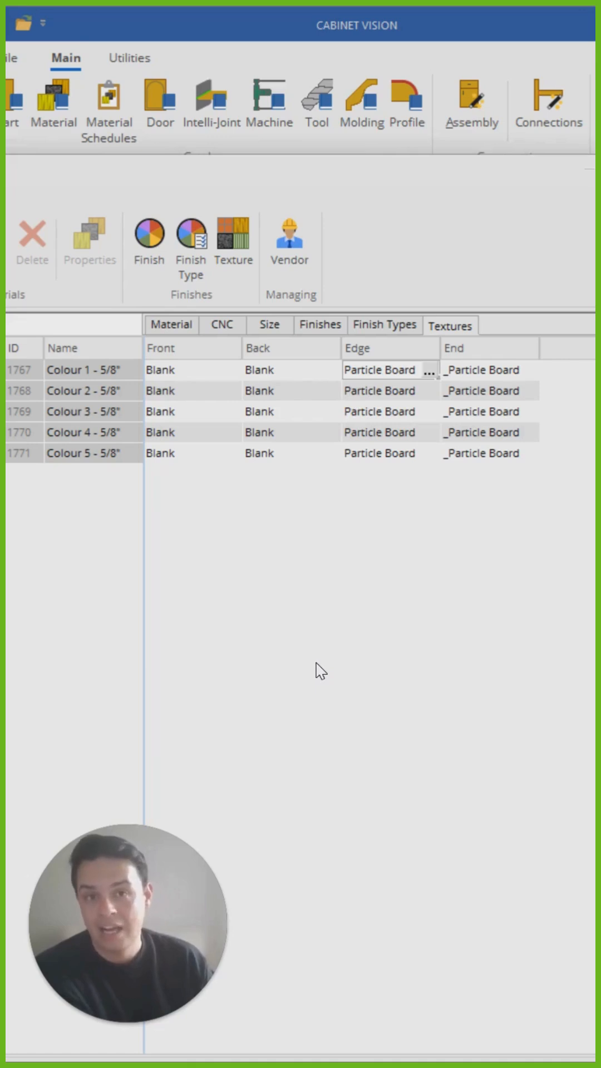